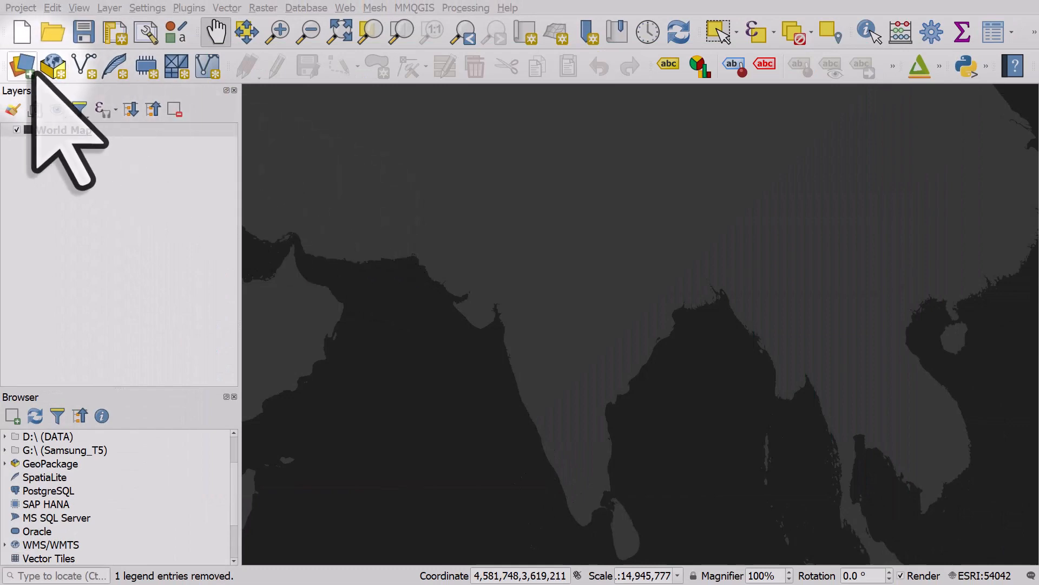
- Add IND_5yrs_InternalMigFlows_2010.csv as a delimited-text point layer with X=LONFR and Y=LATFR
left_click(22, 64)
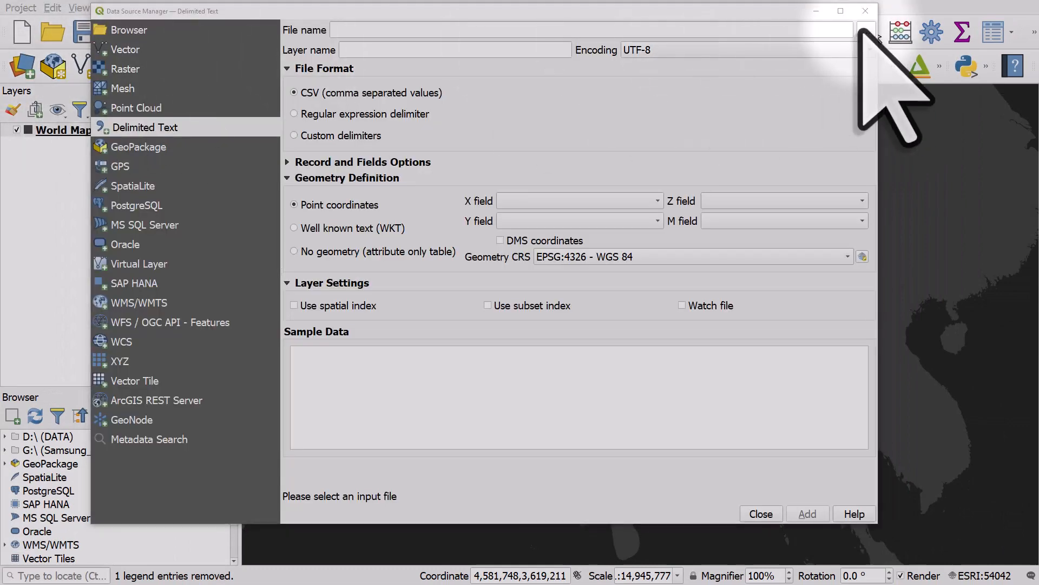
left_click(866, 30)
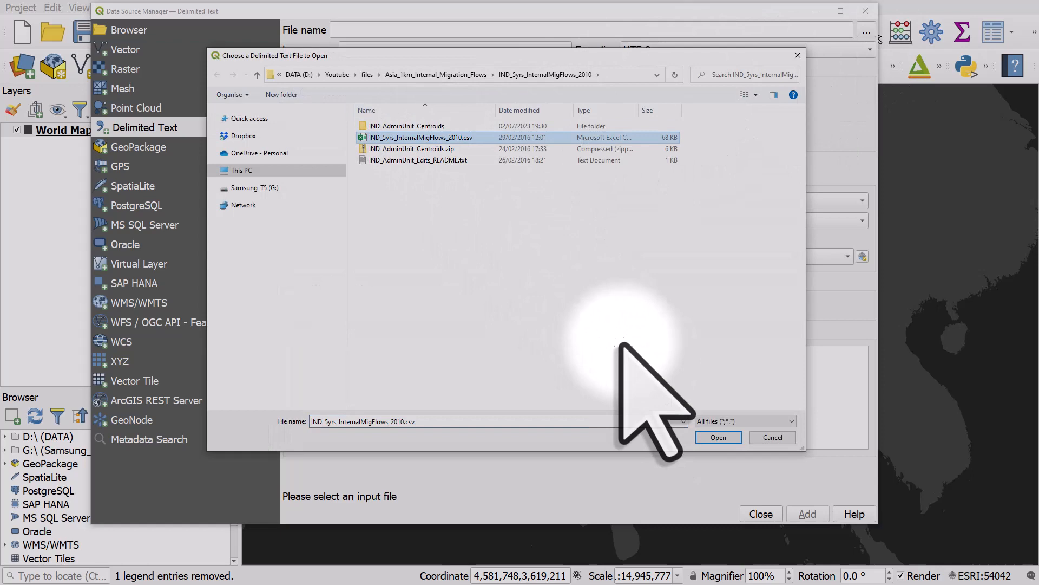
left_click(717, 436)
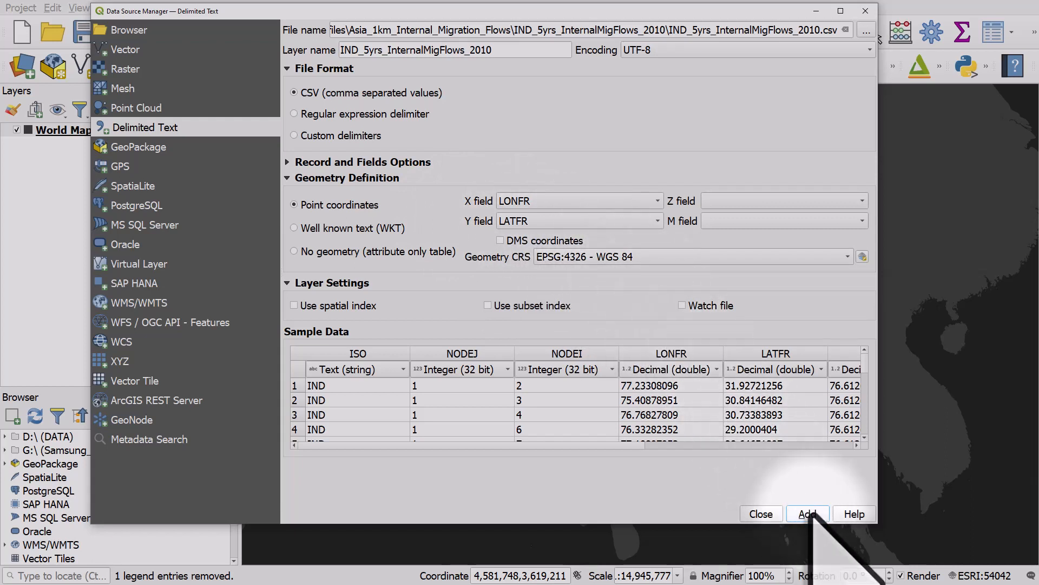
left_click(808, 513)
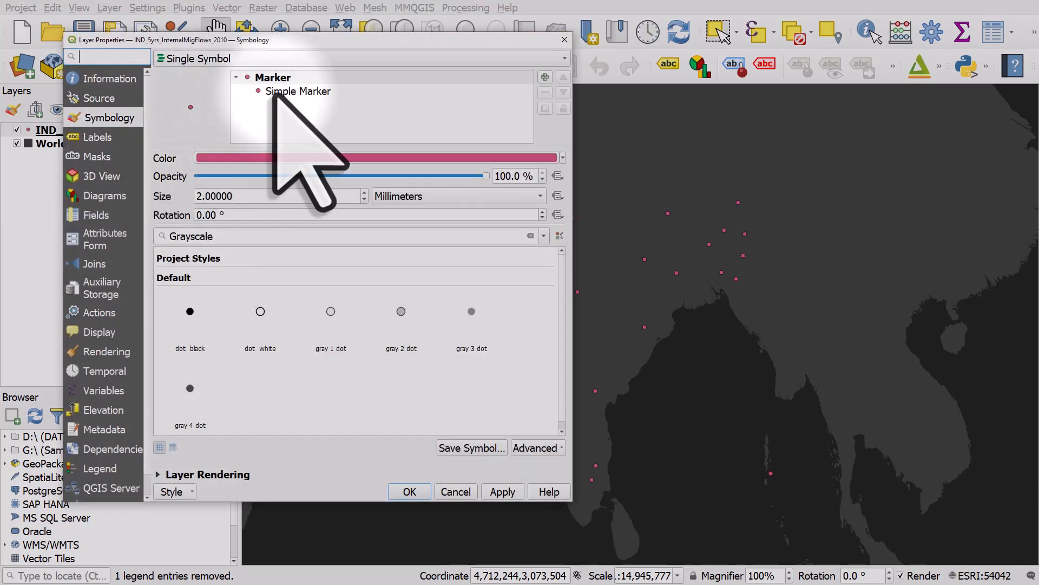
- Change the layer's Simple Marker symbol layer to a Geometry Generator
left_click(299, 90)
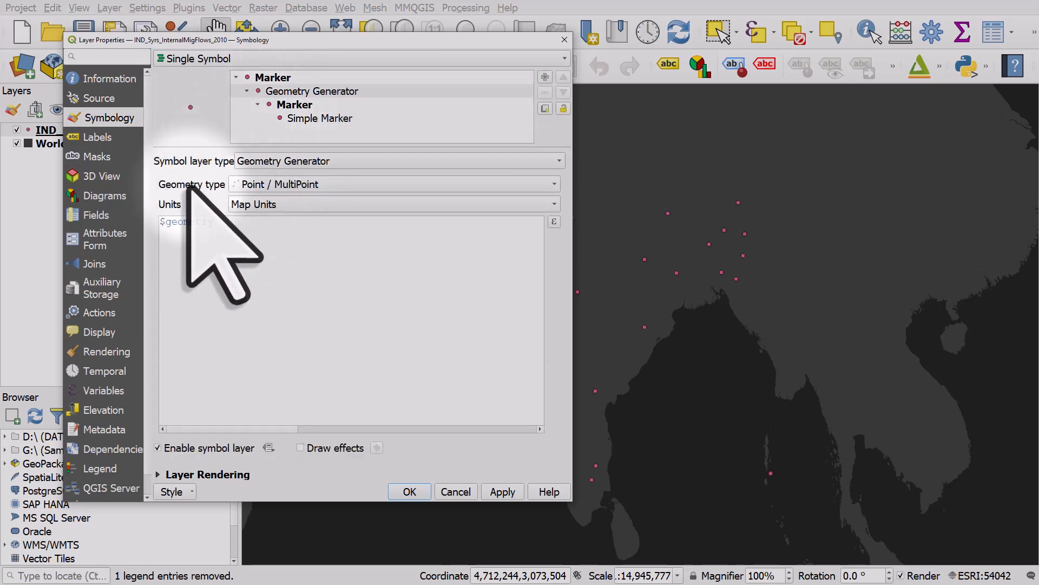
- Generate LineStrings with densify_by_count(make_line(make_point(LONFR,LATFR), make_point(LONTO,LATTO)),100) and apply
left_click(391, 184)
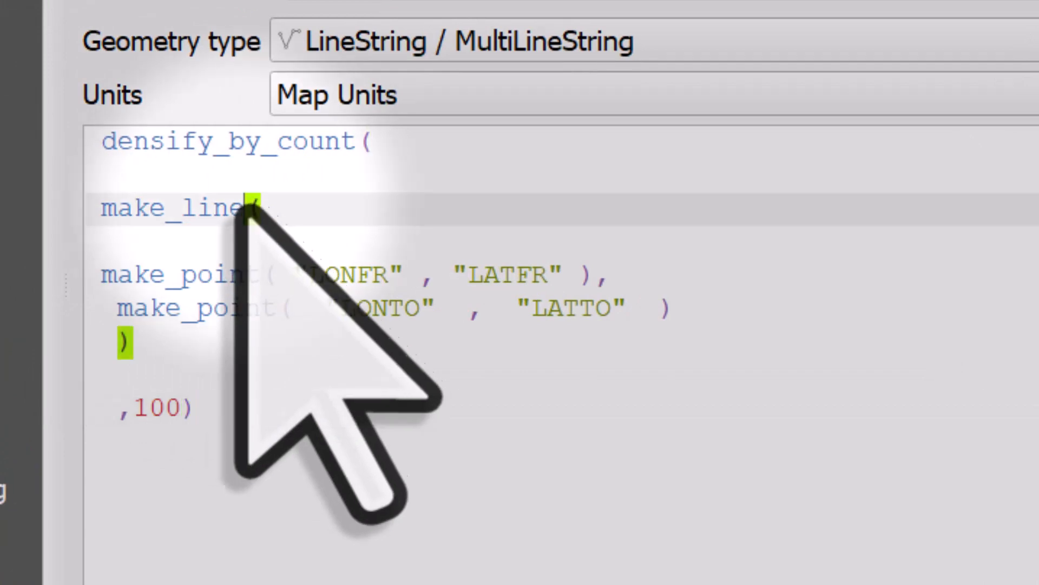
double_click(166, 273)
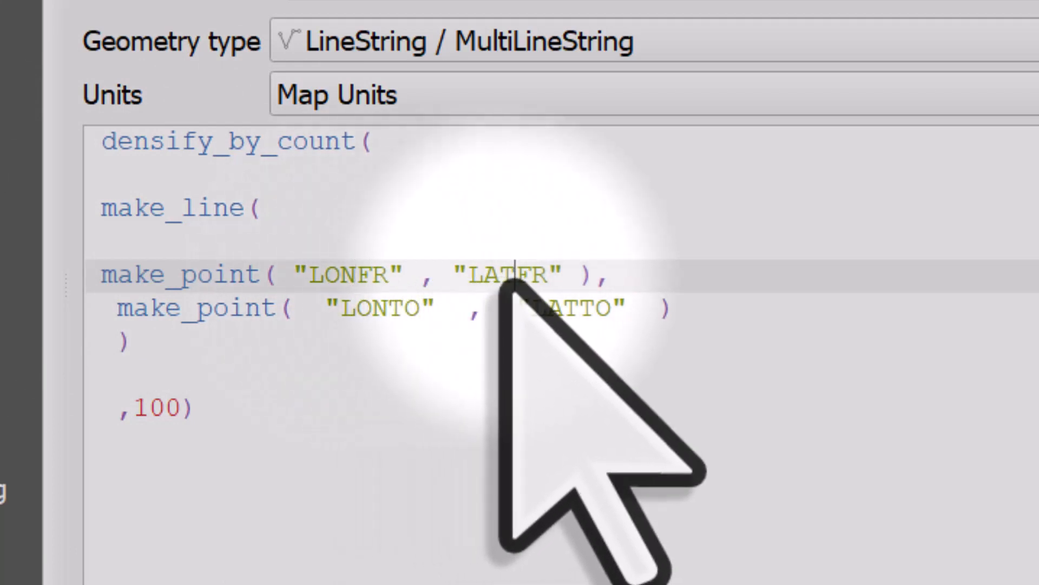
mouse_move(384, 307)
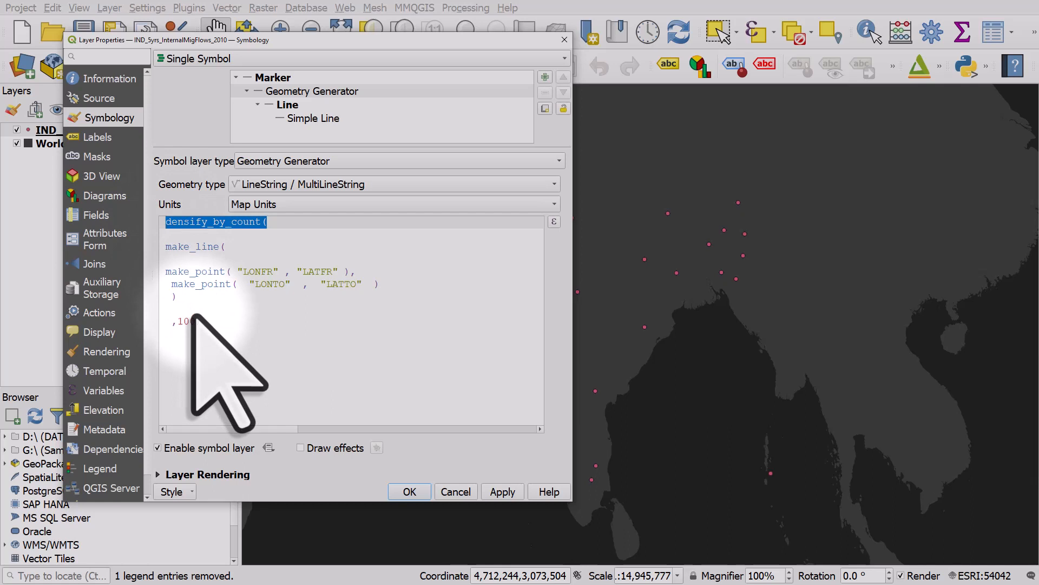
left_click(502, 492)
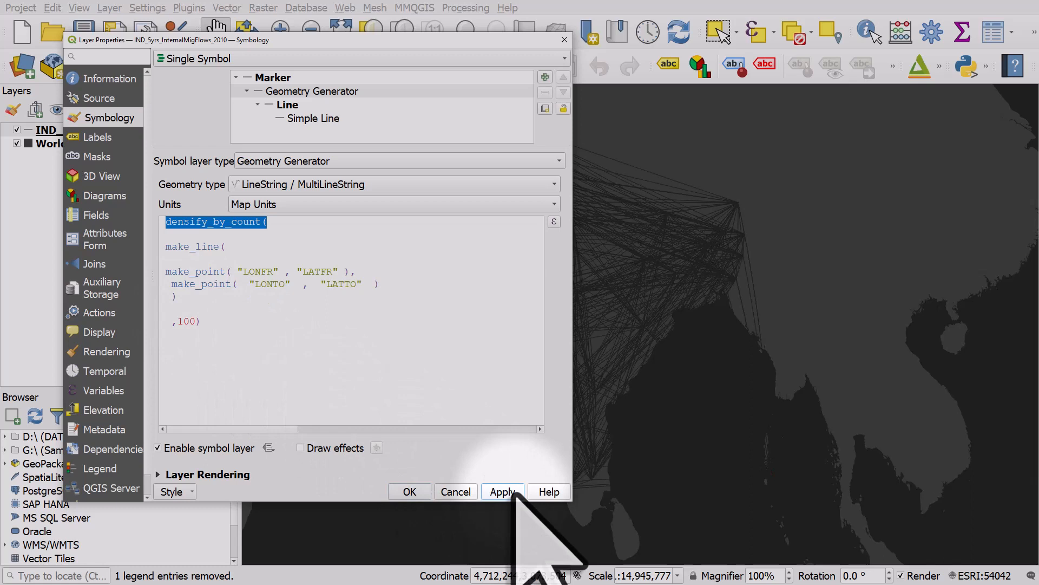
left_click(312, 118)
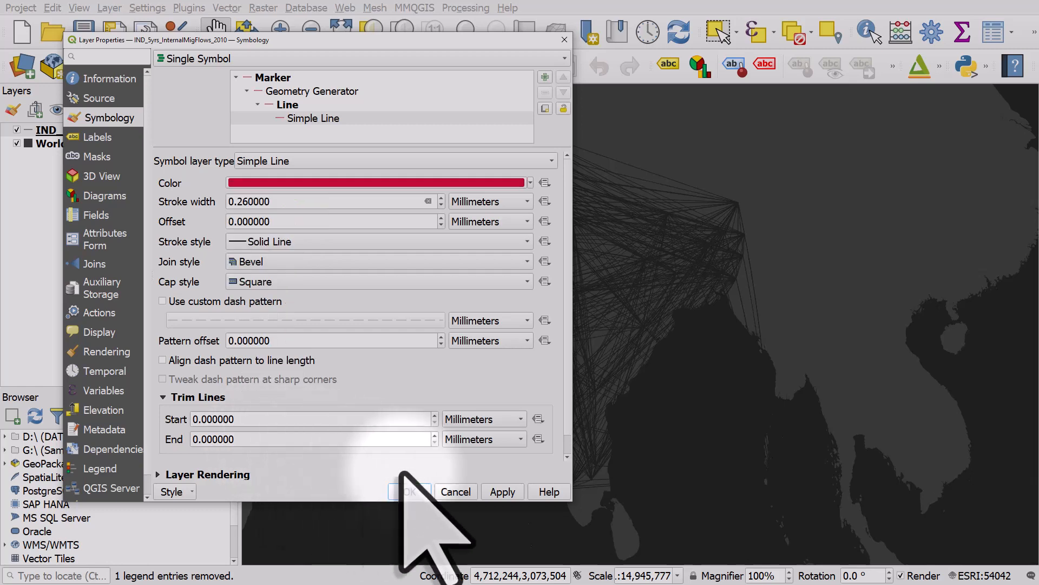
- Colour the Simple Line red and set feature blending mode to Dodge
left_click(503, 491)
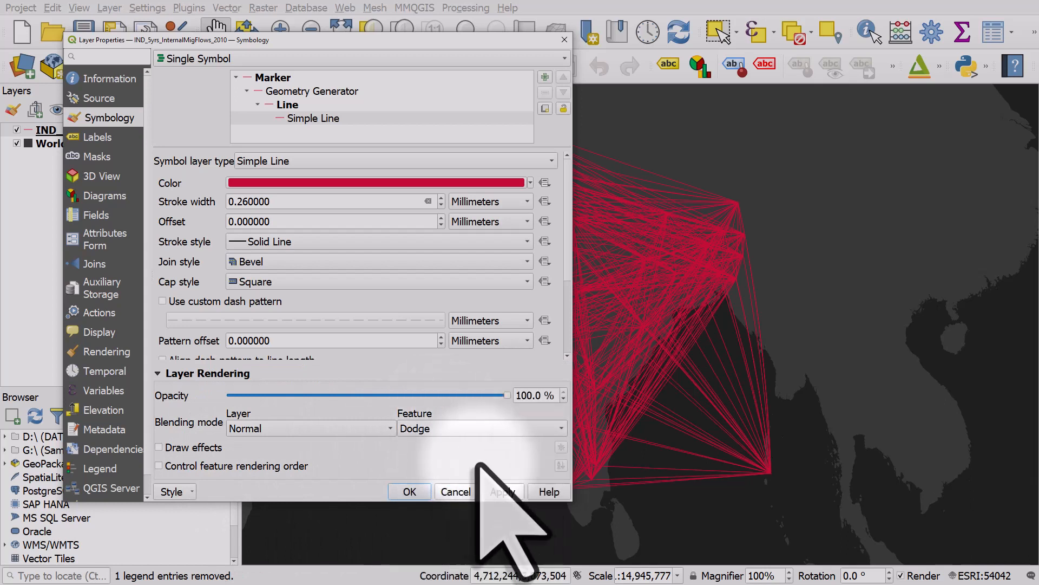
left_click(501, 491)
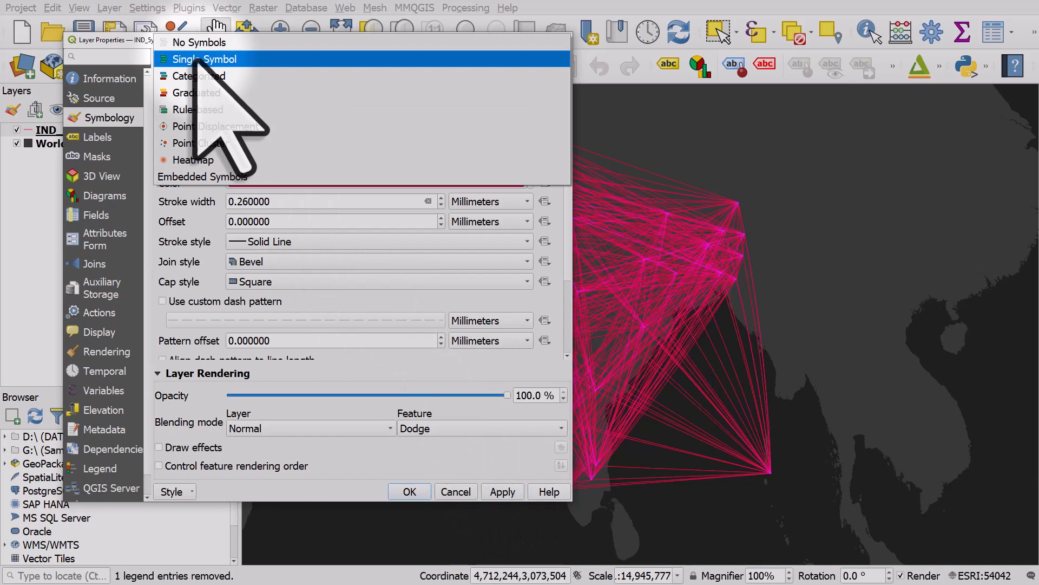
- Use a Categorized renderer on field NODEJ and classify with random colours per origin node
left_click(200, 76)
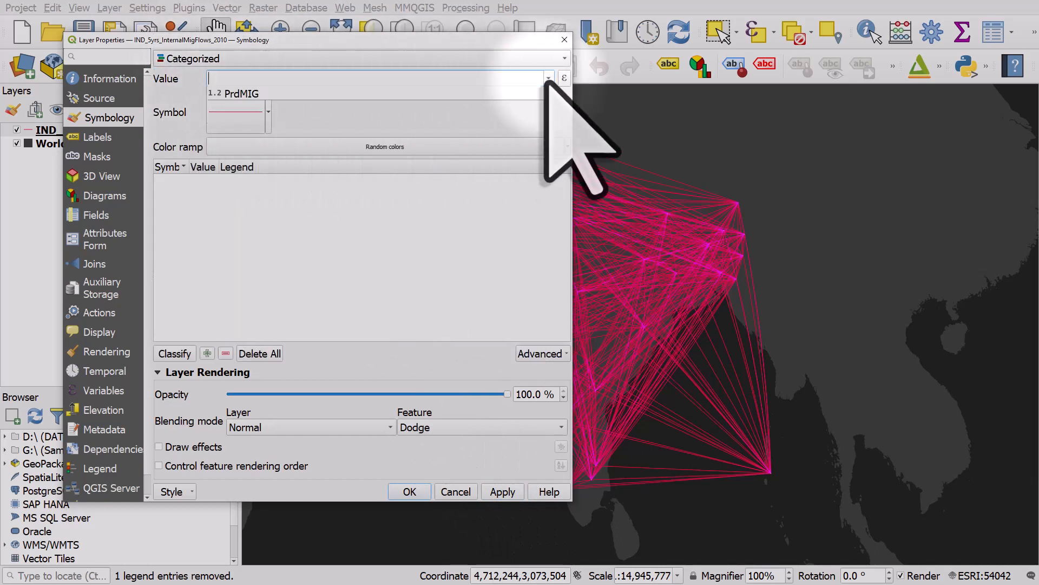
left_click(547, 78)
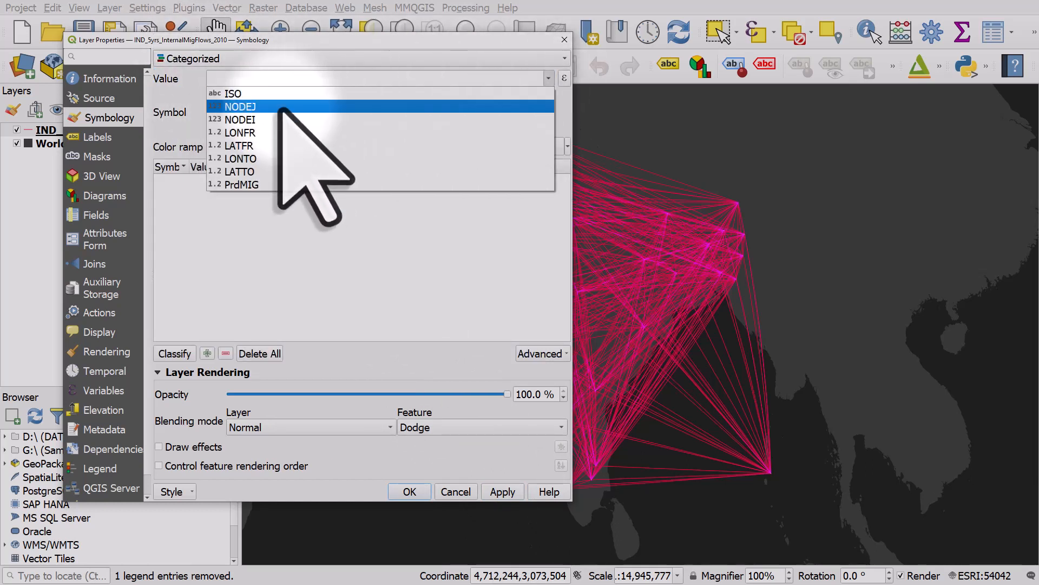
mouse_move(238, 106)
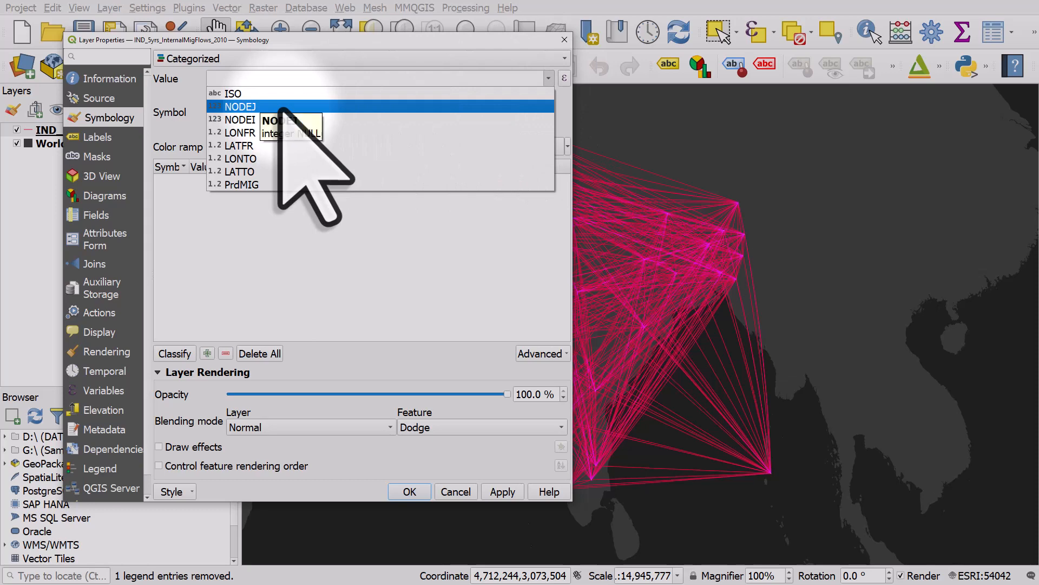
left_click(240, 108)
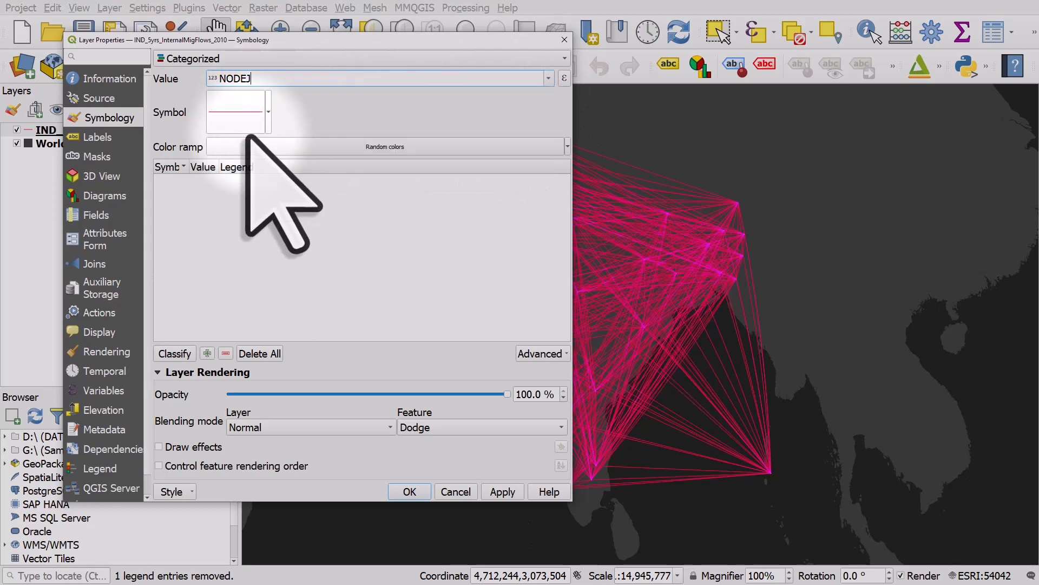
left_click(175, 353)
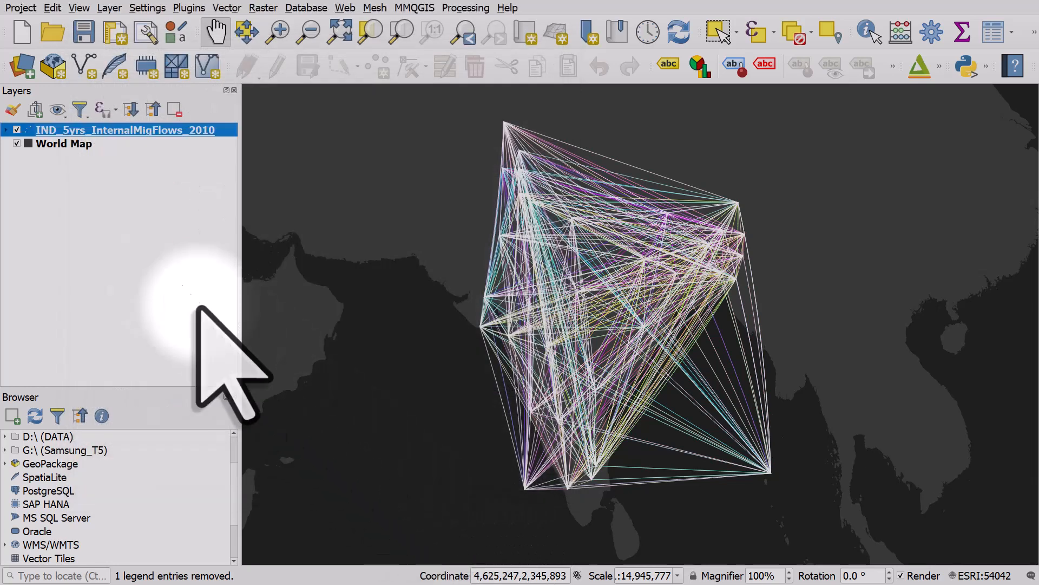
- In the Layers panel hide all NODEJ categories, show node 1, then switch to only node 2
left_click(16, 143)
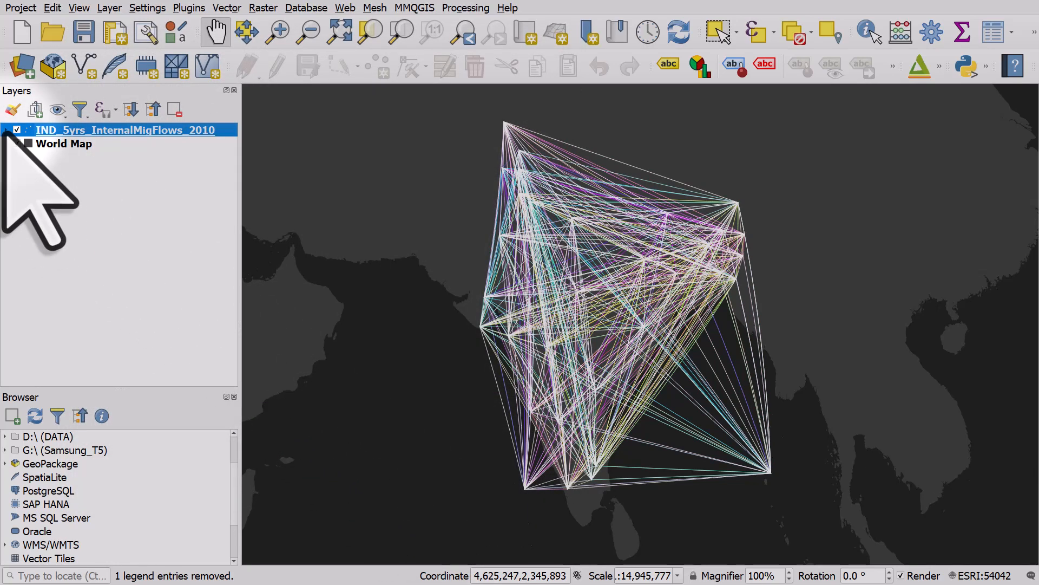
left_click(6, 130)
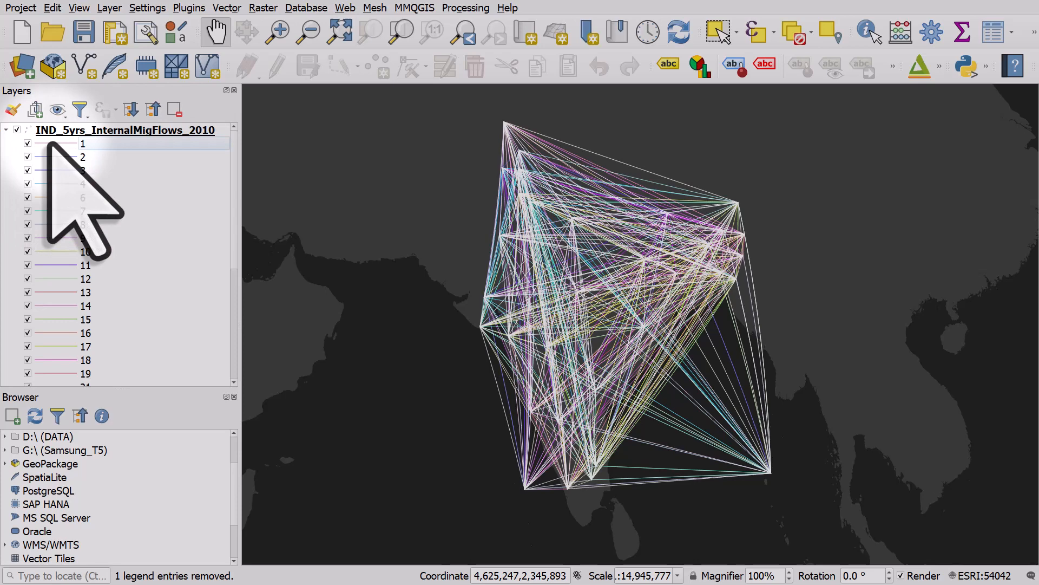
left_click(16, 130)
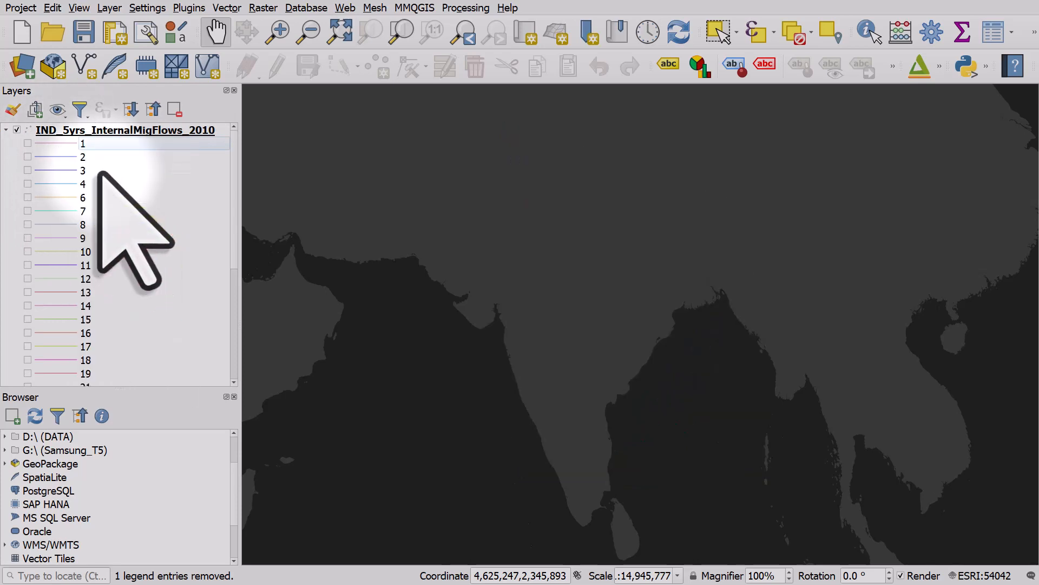
left_click(16, 129)
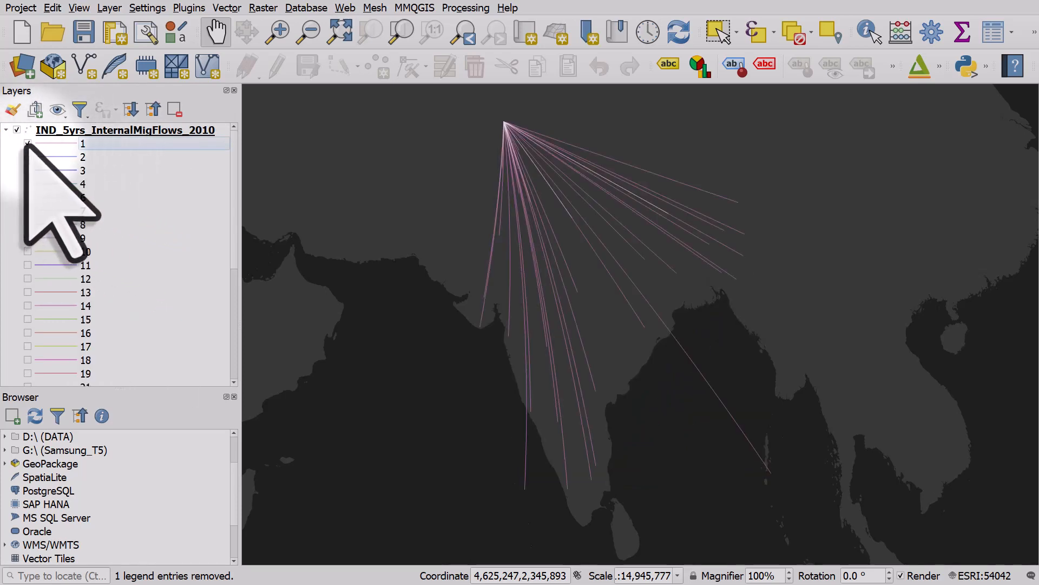
left_click(27, 143)
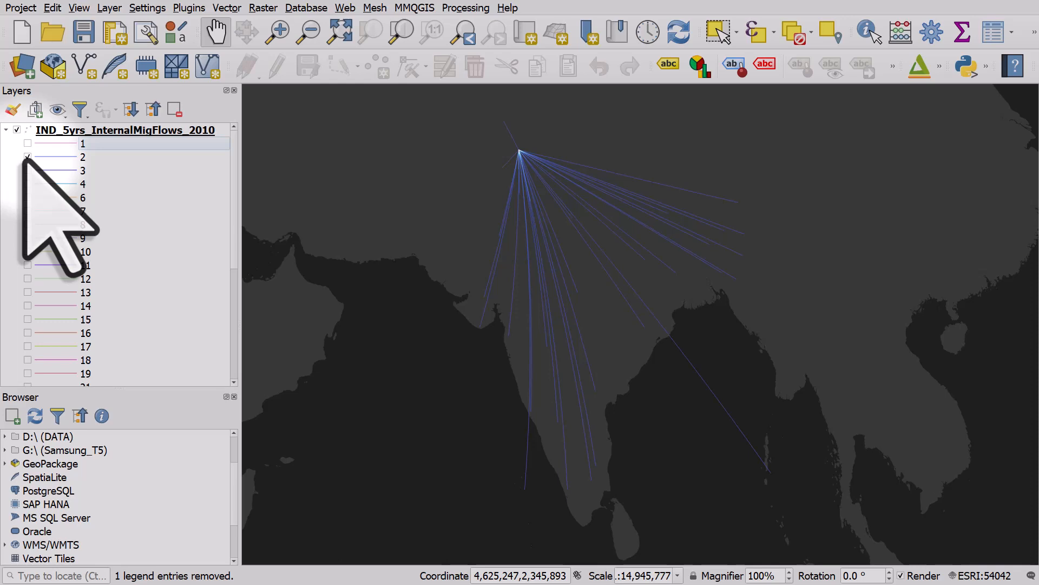
mouse_move(125, 130)
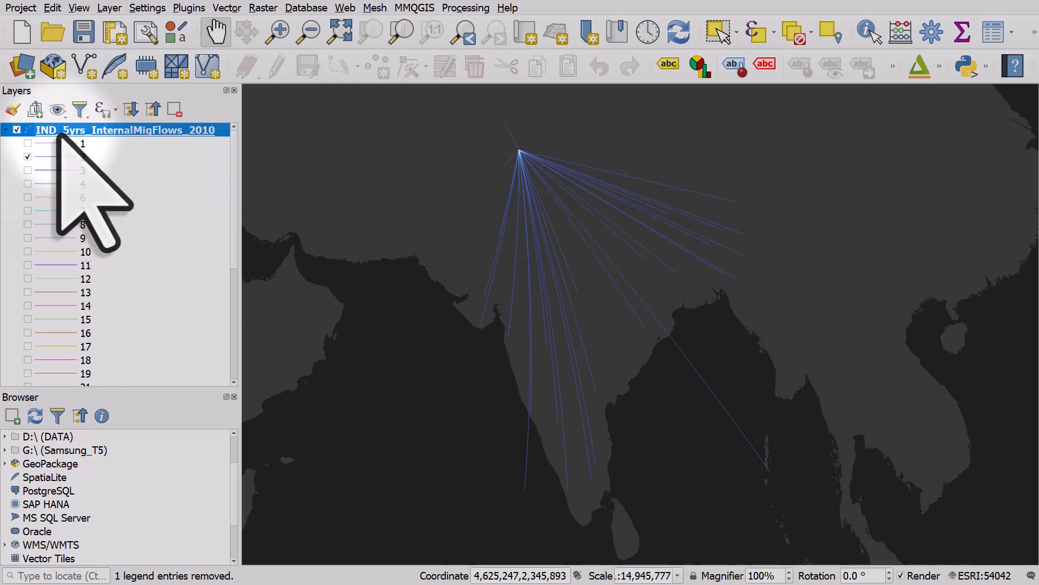
- Review the shared category symbol in Layer Properties, then show only origin node 6's yellow flows
double_click(126, 129)
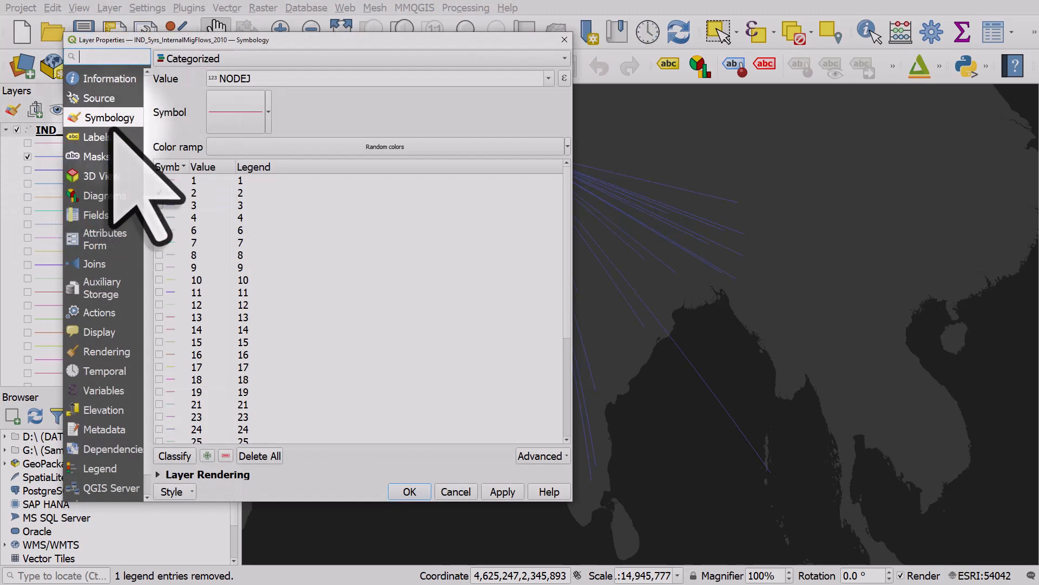
left_click(238, 111)
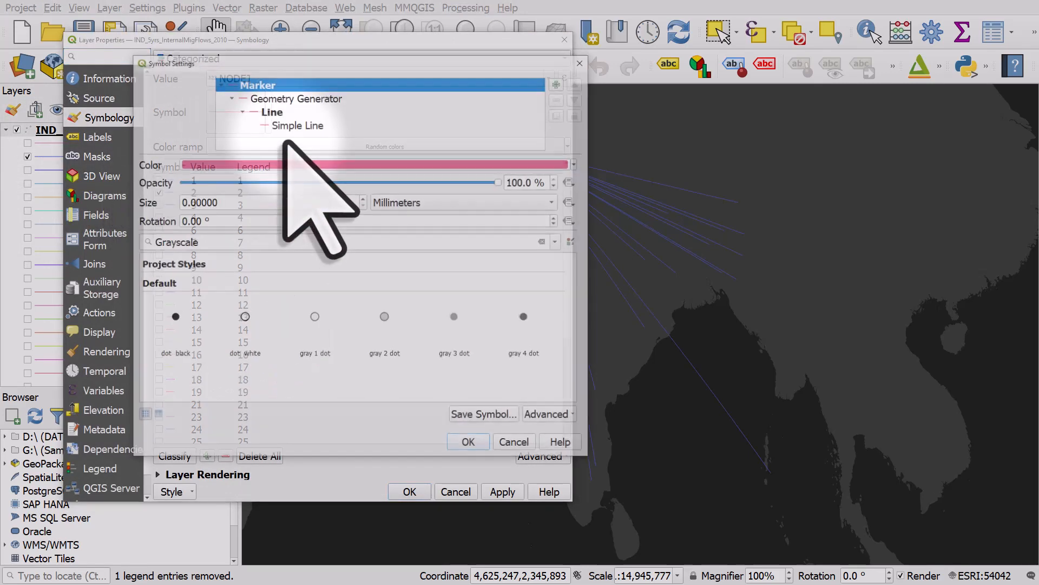
left_click(296, 125)
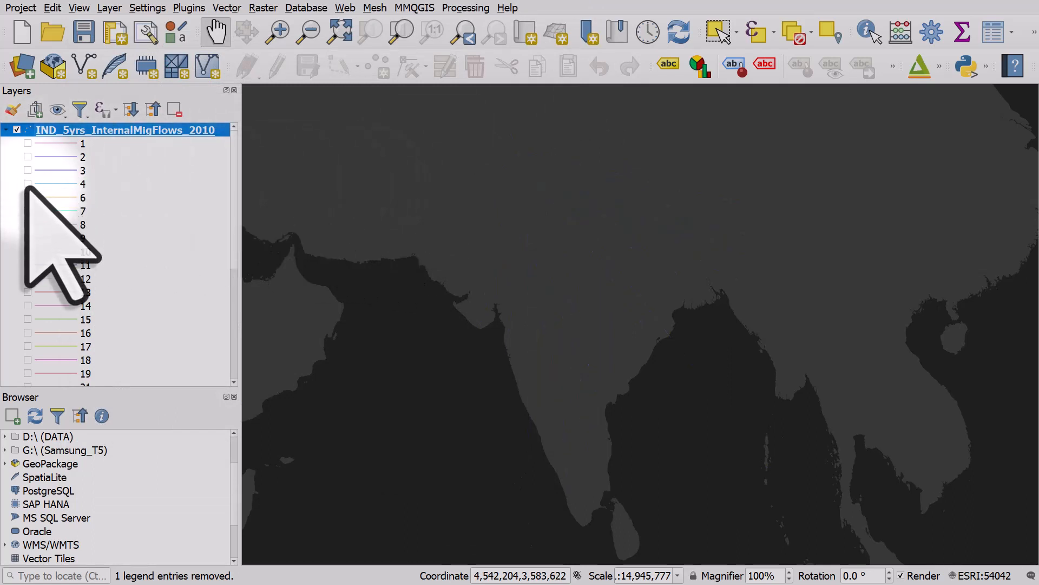
left_click(27, 197)
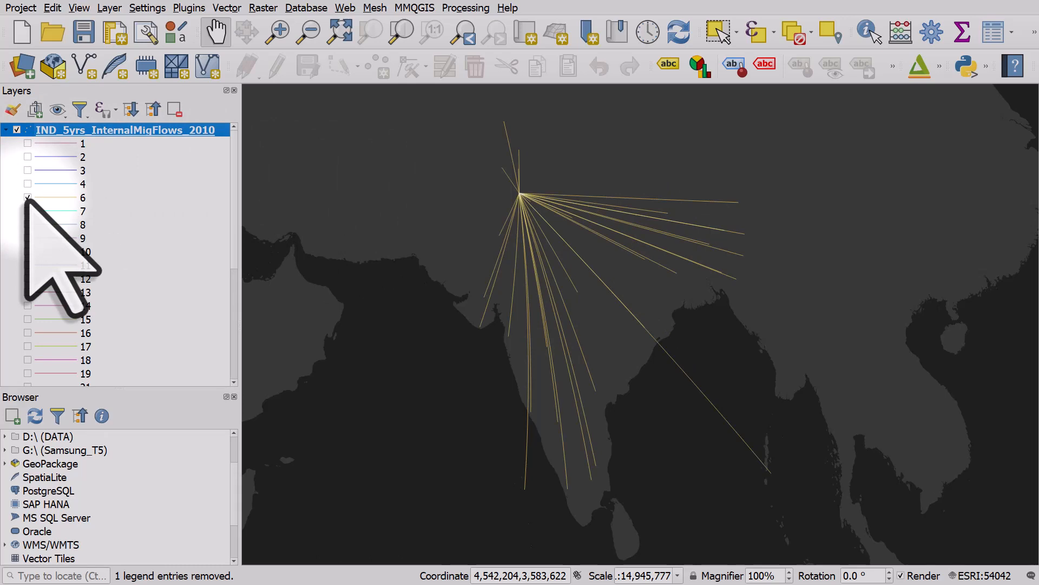